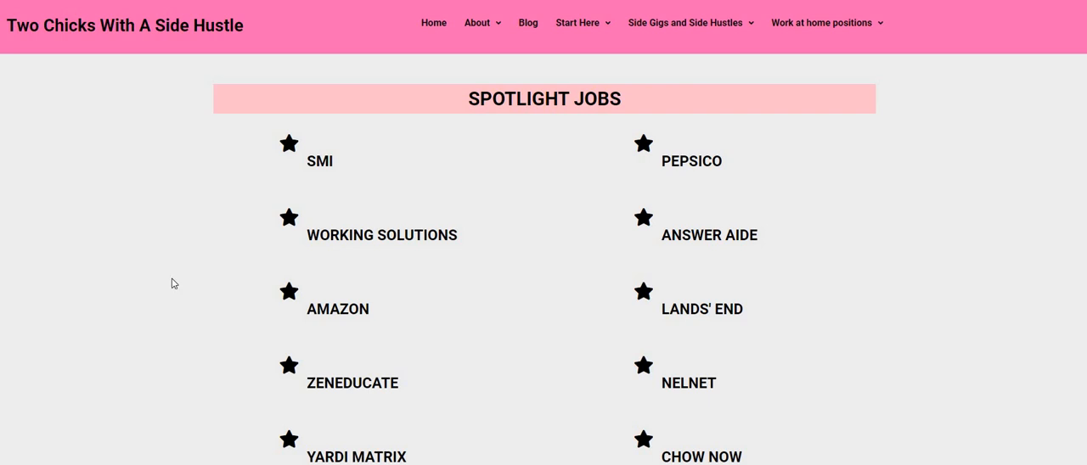
mouse_move(201, 272)
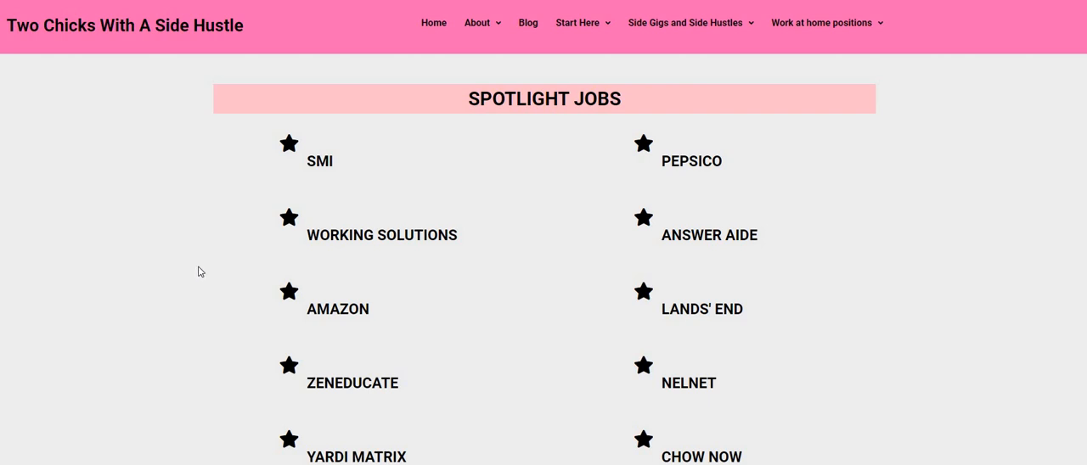
mouse_move(619, 176)
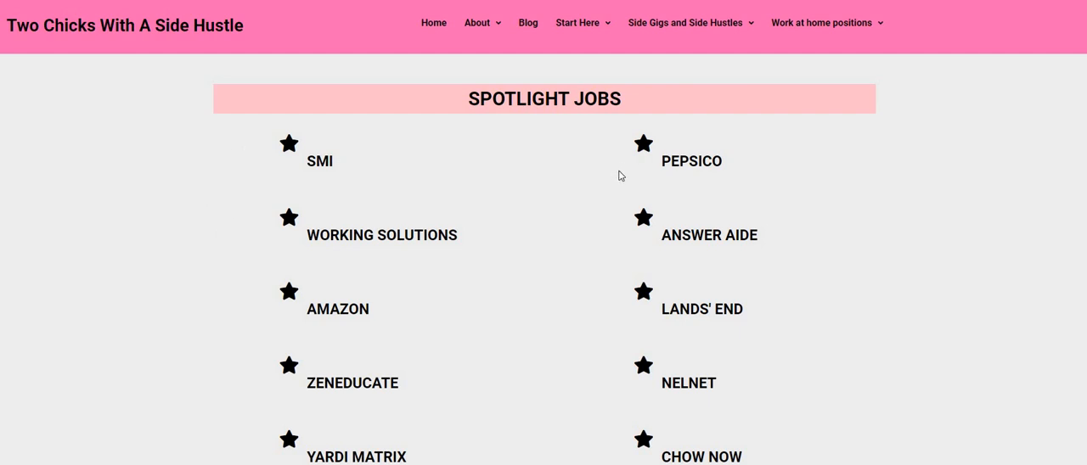
mouse_move(561, 317)
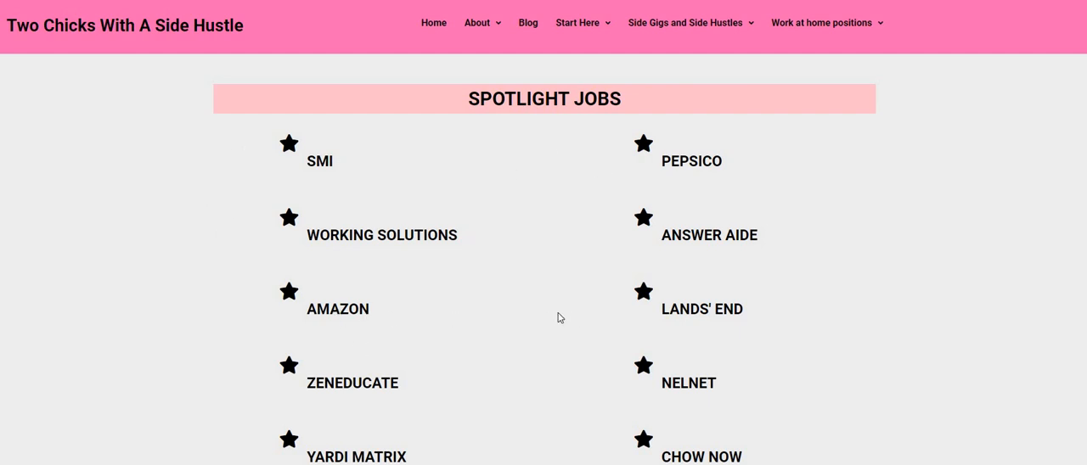
Step: Open the Amazon spotlight job listing and highlight the full list of eligible states
click(336, 309)
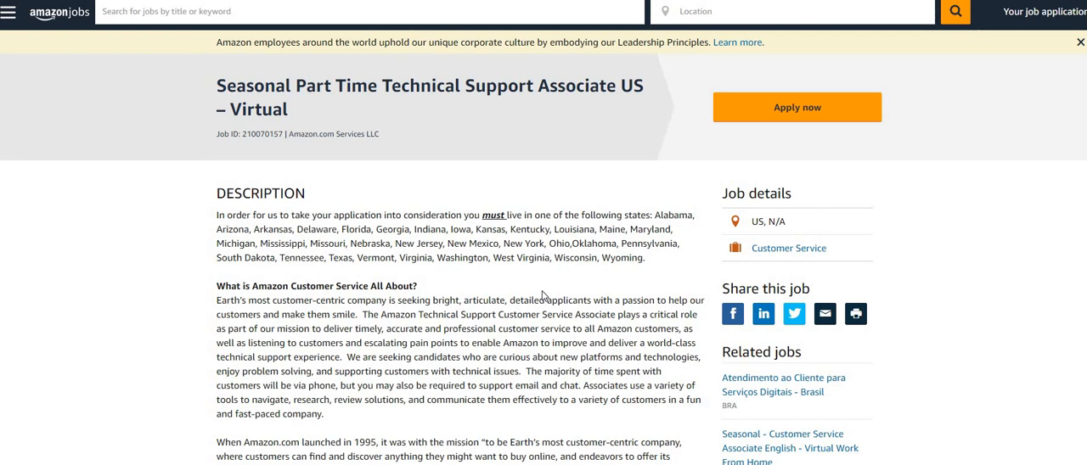
double_click(669, 214)
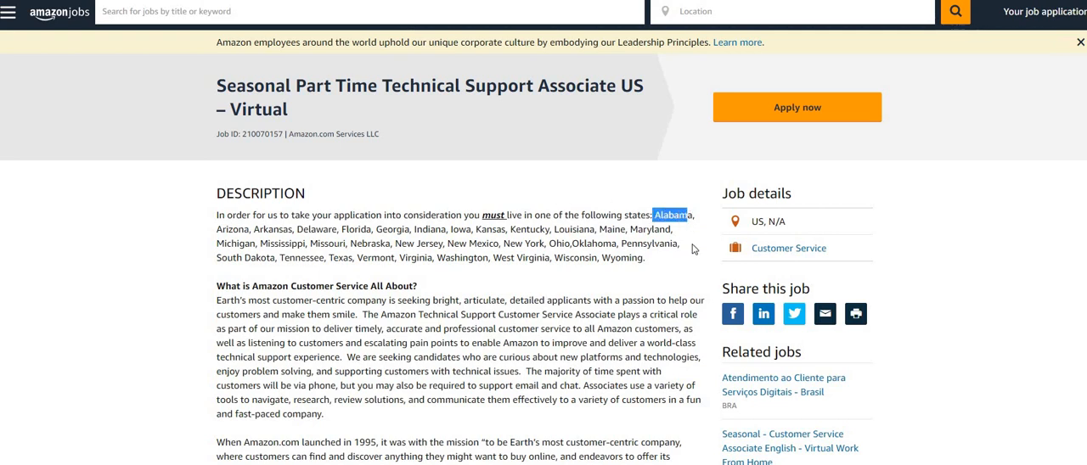
drag(650, 214, 645, 255)
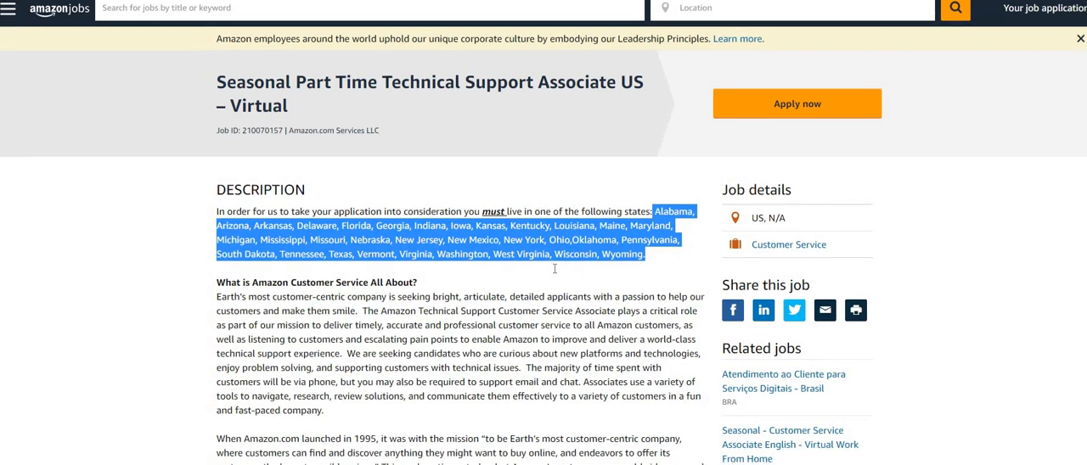
Step: Scroll past the $15.00 hourly pay and Why Amazon benefits to the Key Responsibilities list
scroll(down, 3)
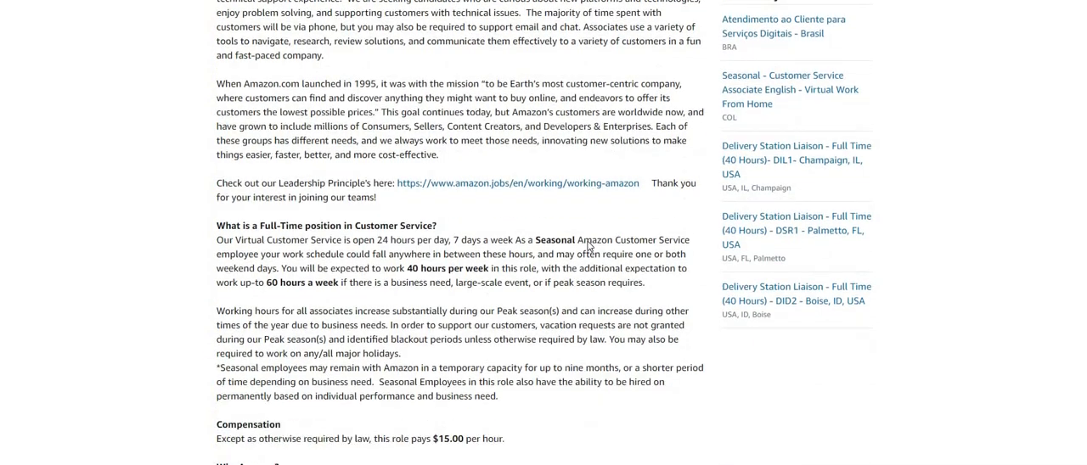
scroll(down, 3)
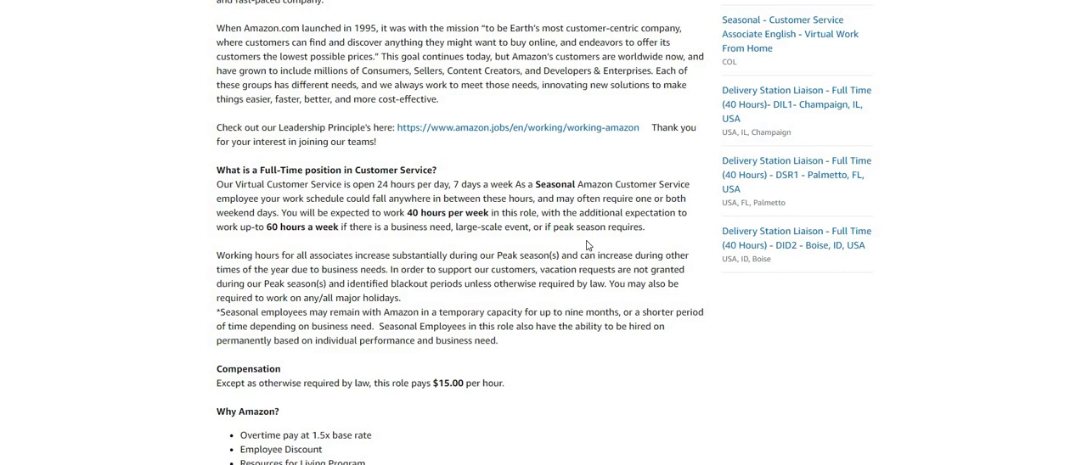
mouse_move(591, 254)
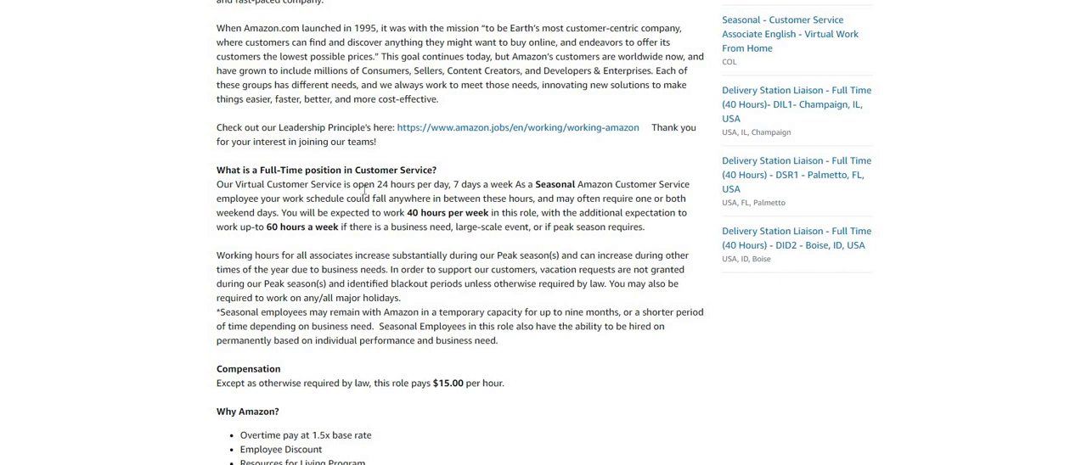
mouse_move(435, 241)
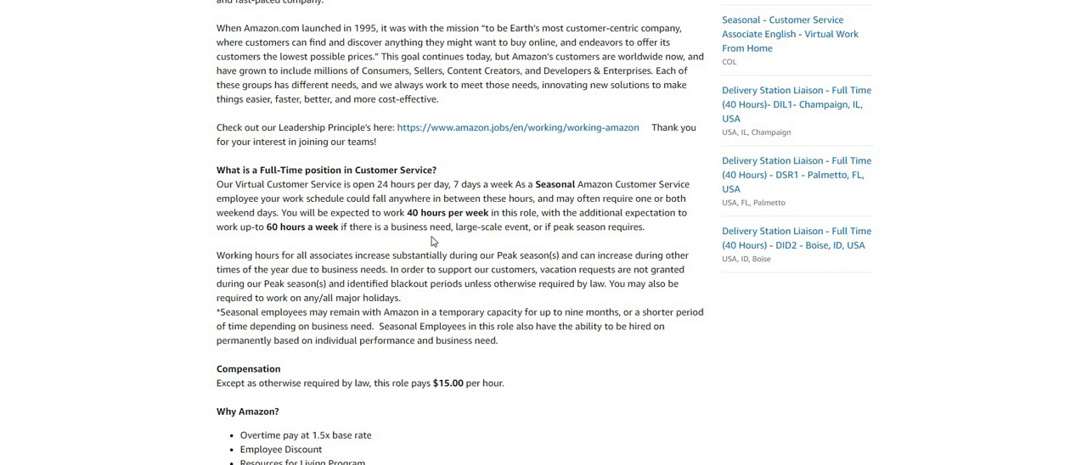
scroll(down, 3)
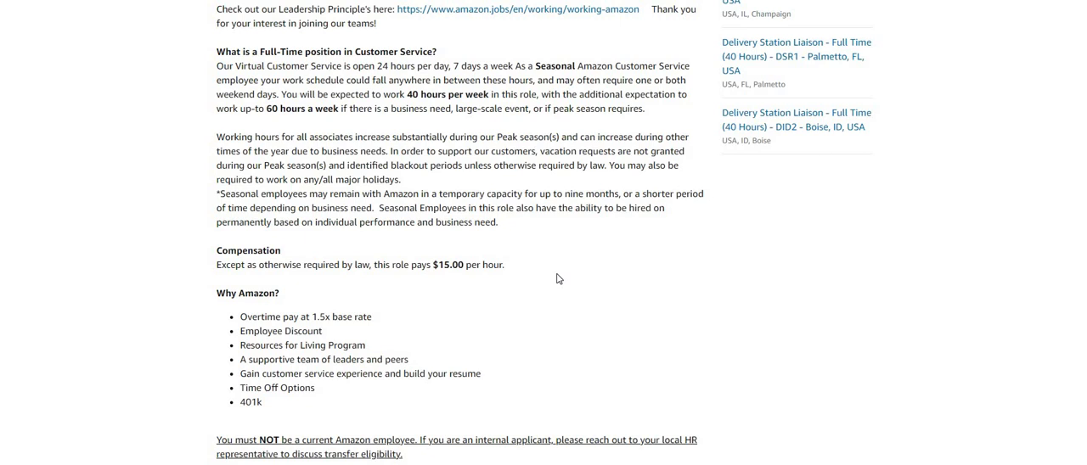
mouse_move(580, 287)
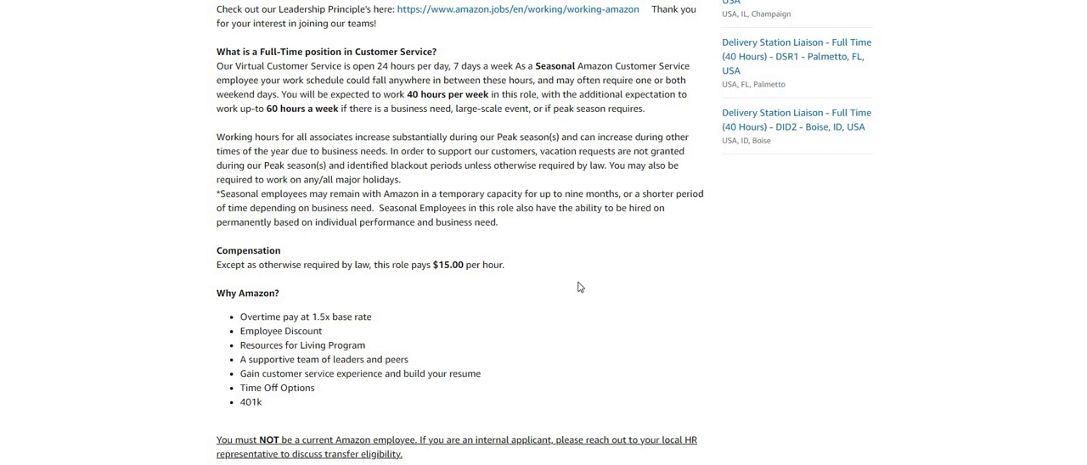
mouse_move(591, 289)
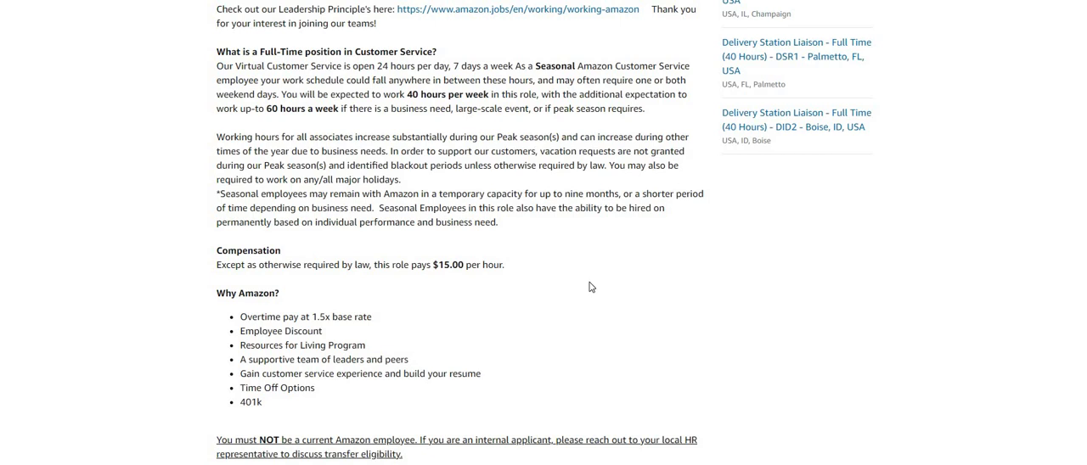
mouse_move(648, 268)
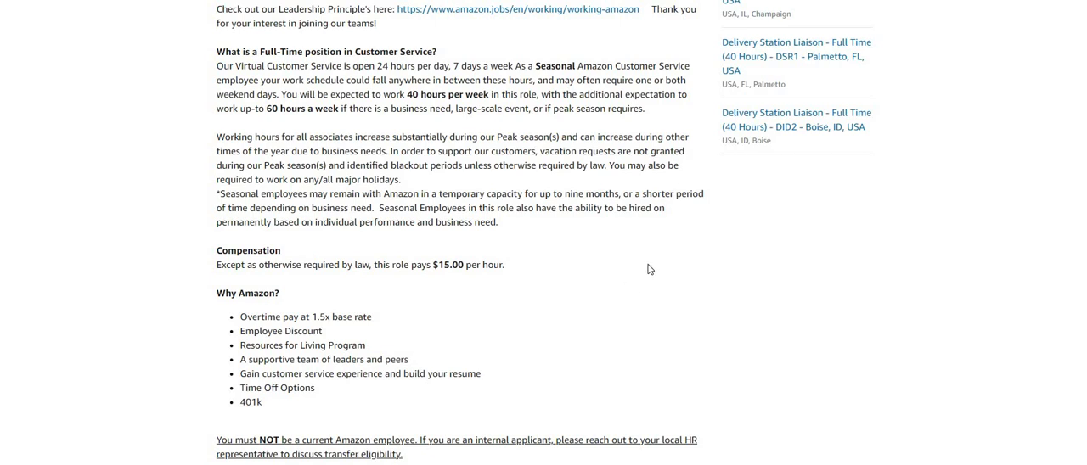
scroll(down, 3)
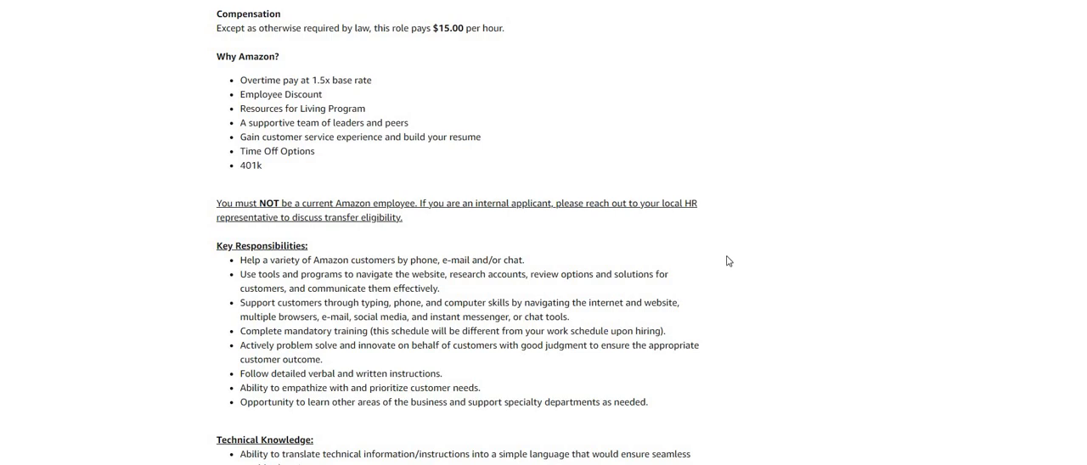
mouse_move(783, 265)
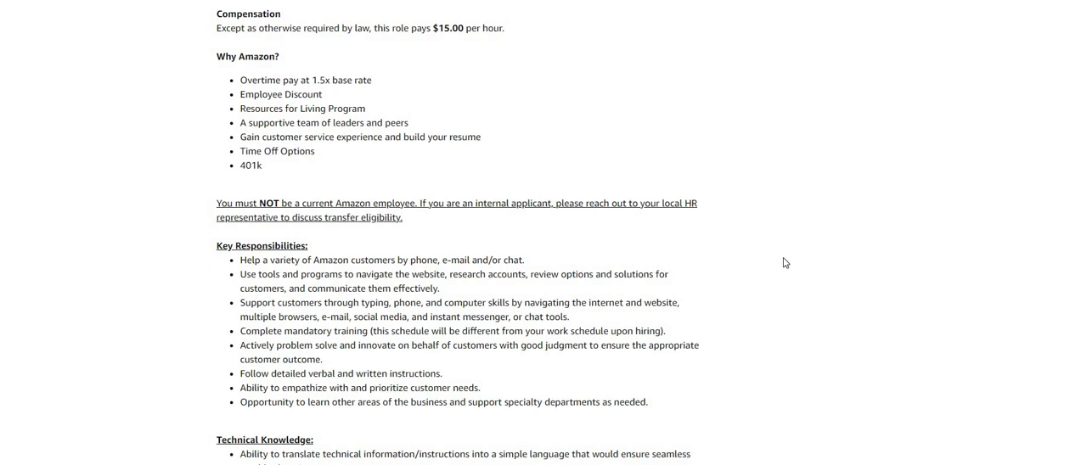
mouse_move(829, 270)
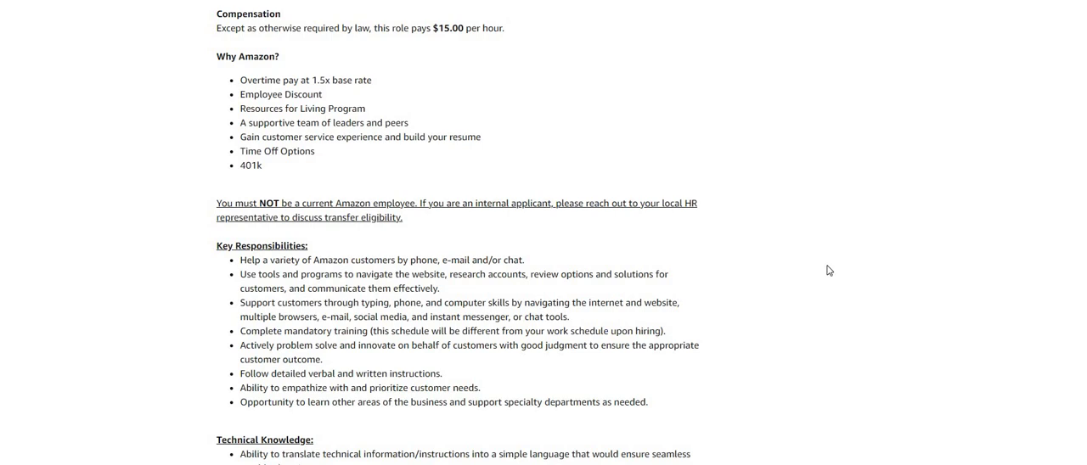
Step: Scroll further to reveal Technical Knowledge and the start of Basic Qualifications with required states
scroll(down, 3)
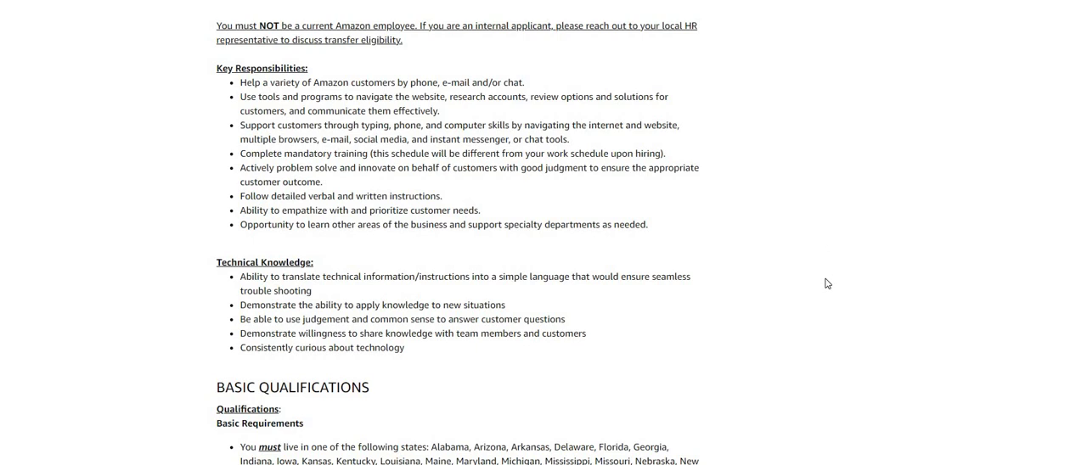
mouse_move(818, 277)
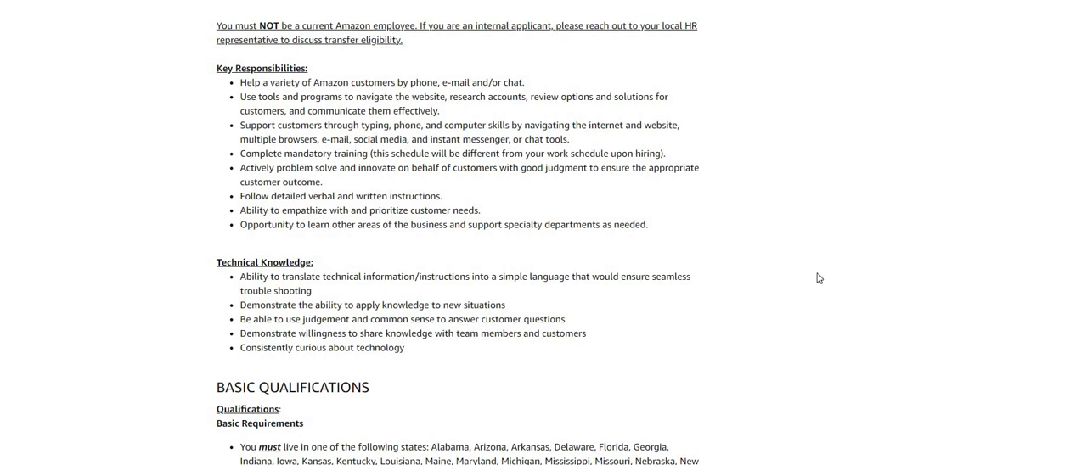
mouse_move(824, 275)
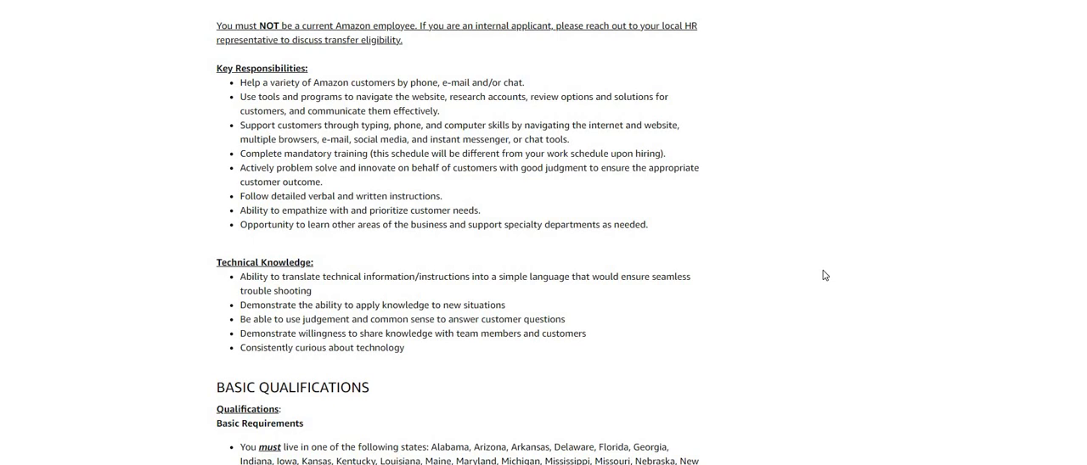
mouse_move(711, 257)
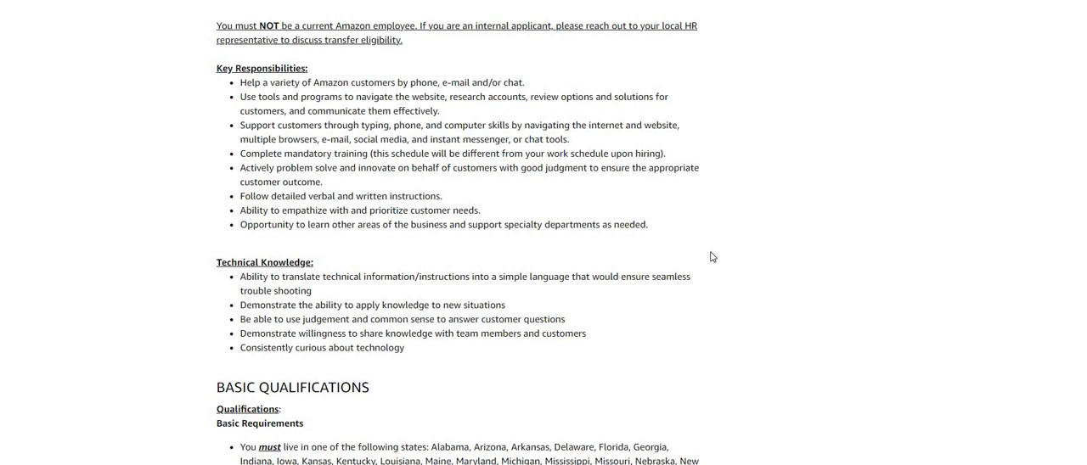
mouse_move(93, 180)
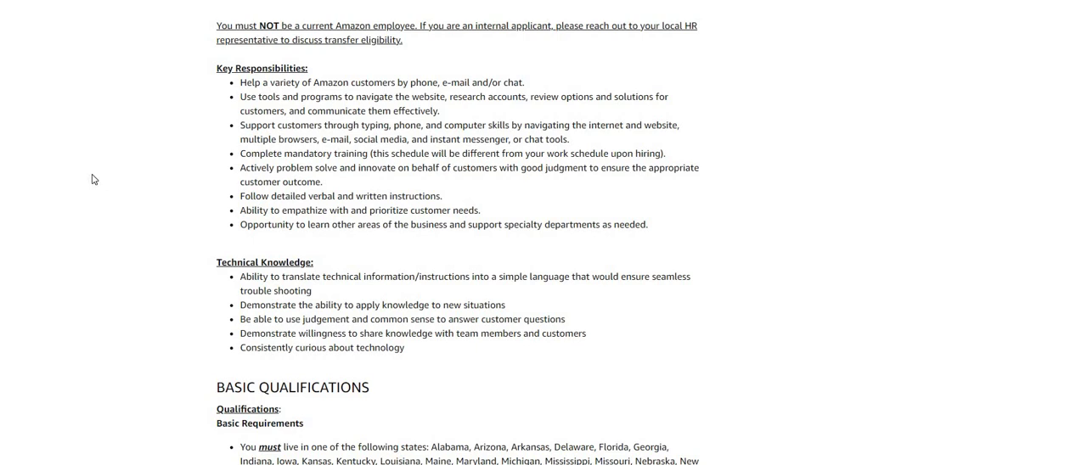
mouse_move(56, 279)
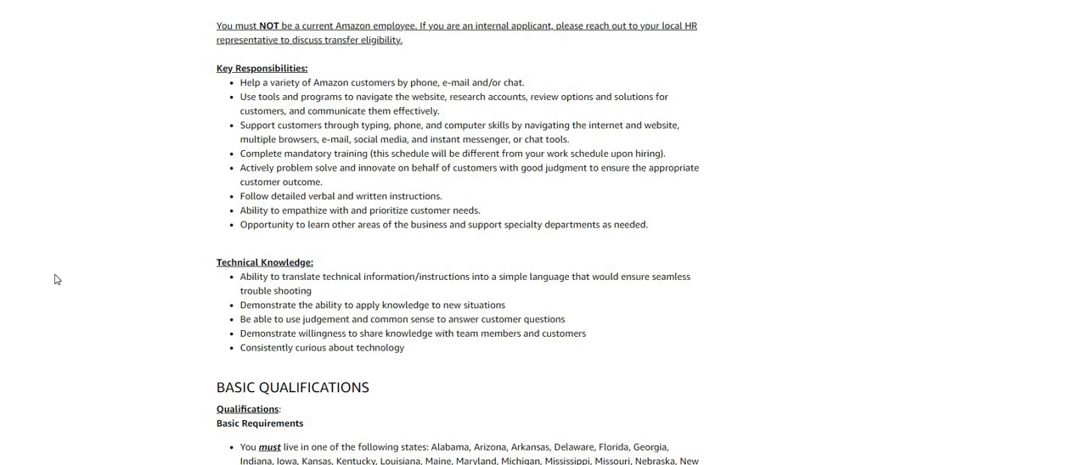